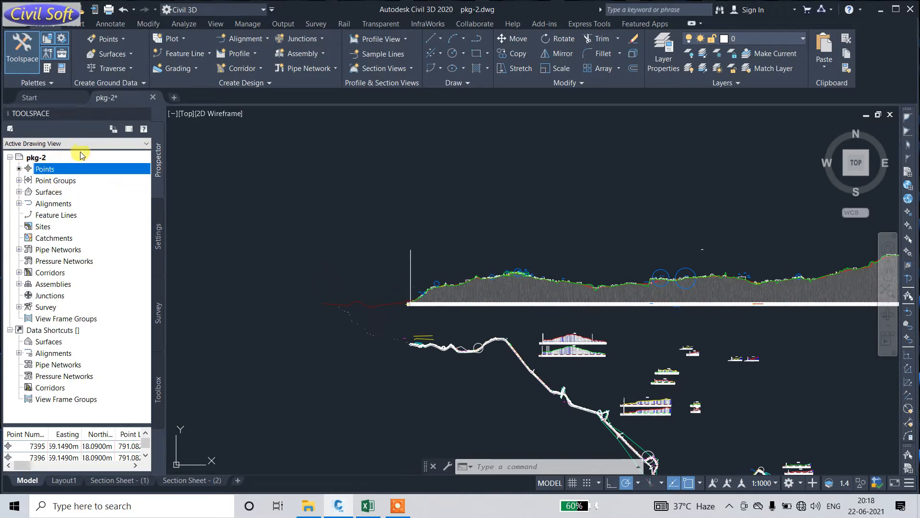
Step: Close the pkg-2 drawing tab and discard its unsaved changes
{"action": "left_click", "coordinate": [151, 97]}
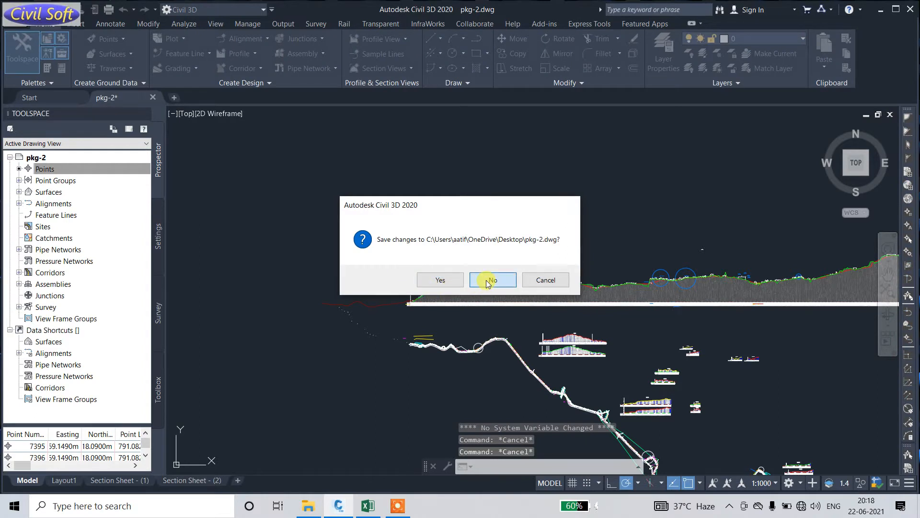
{"action": "left_click", "coordinate": [492, 279]}
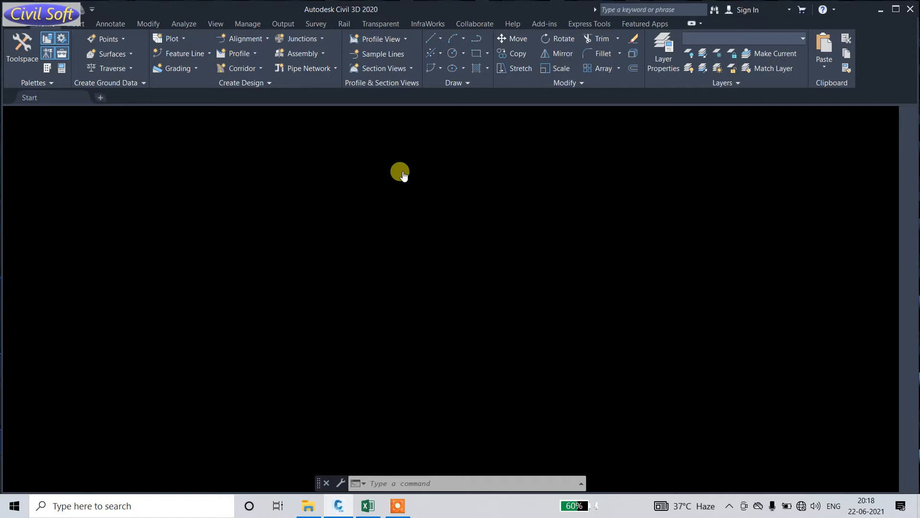
{"action": "mouse_move", "coordinate": [423, 452]}
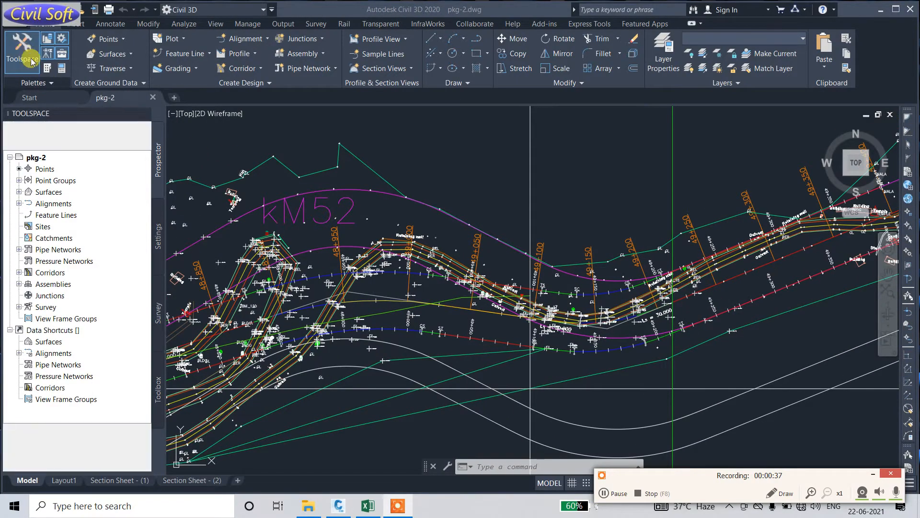
Step: Toggle Toolspace off and on, then expand Point > Point Styles in Settings
{"action": "left_click", "coordinate": [21, 52]}
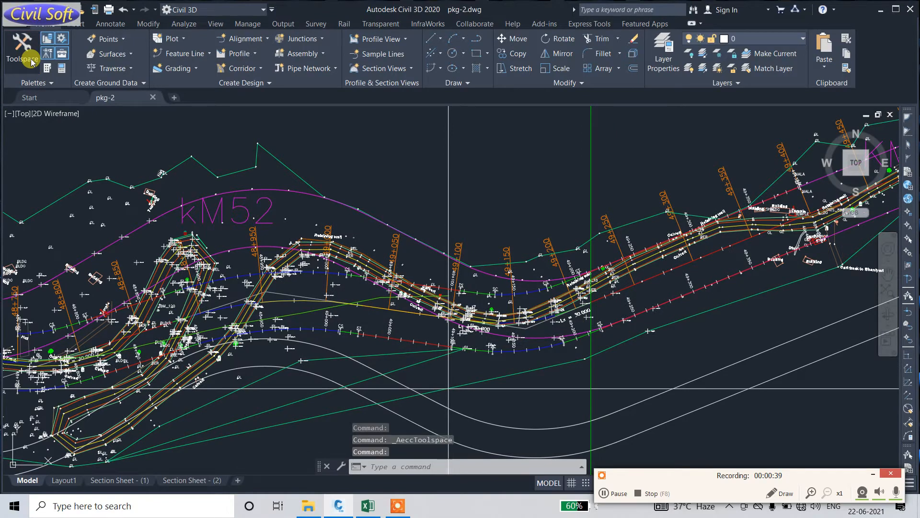
{"action": "left_click", "coordinate": [22, 51]}
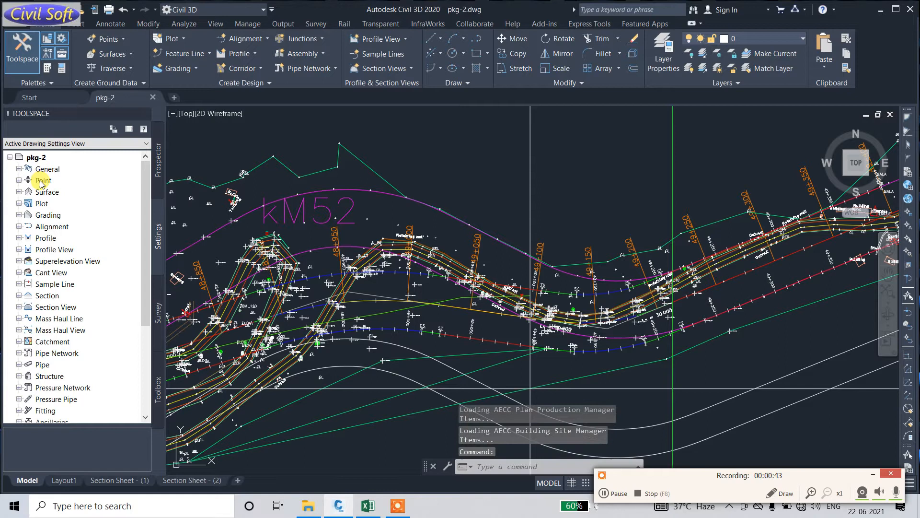
{"action": "left_click", "coordinate": [42, 180]}
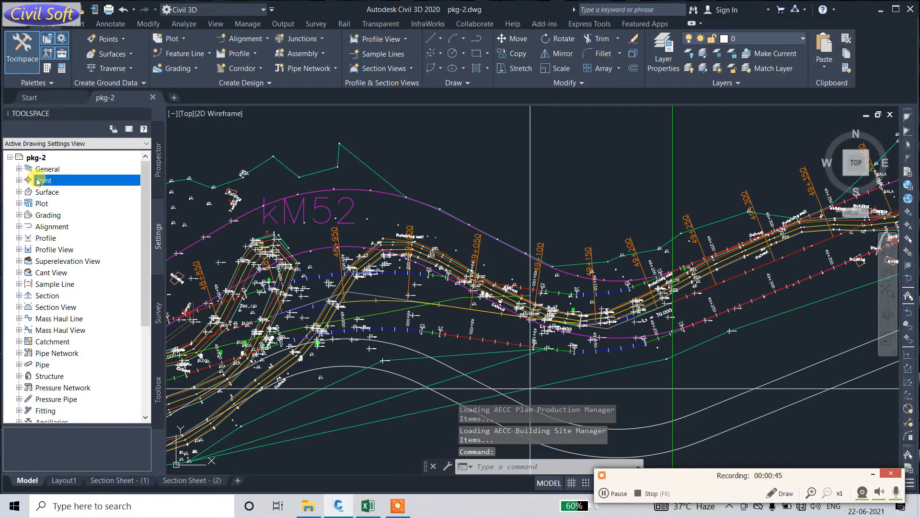
{"action": "left_click", "coordinate": [19, 180]}
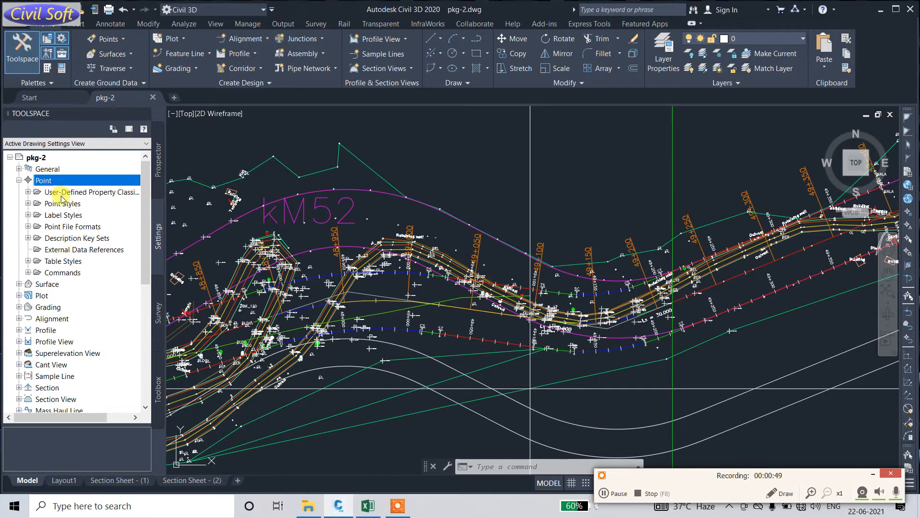
{"action": "mouse_move", "coordinate": [60, 215]}
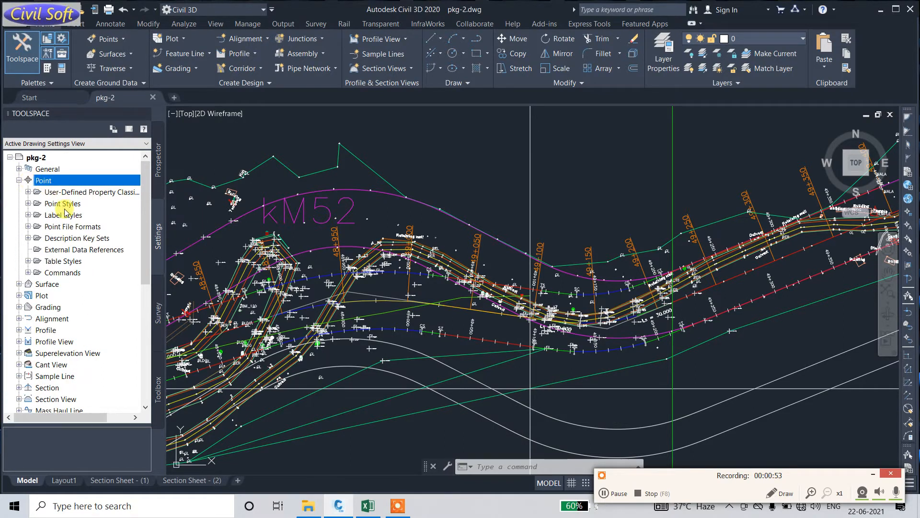
{"action": "left_click", "coordinate": [61, 203]}
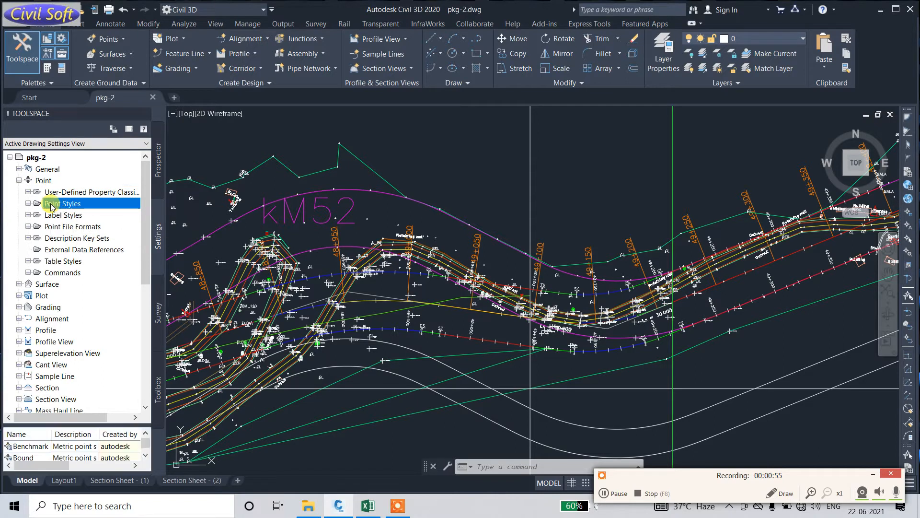
{"action": "scroll", "scroll_direction": "down", "scroll_amount": 3}
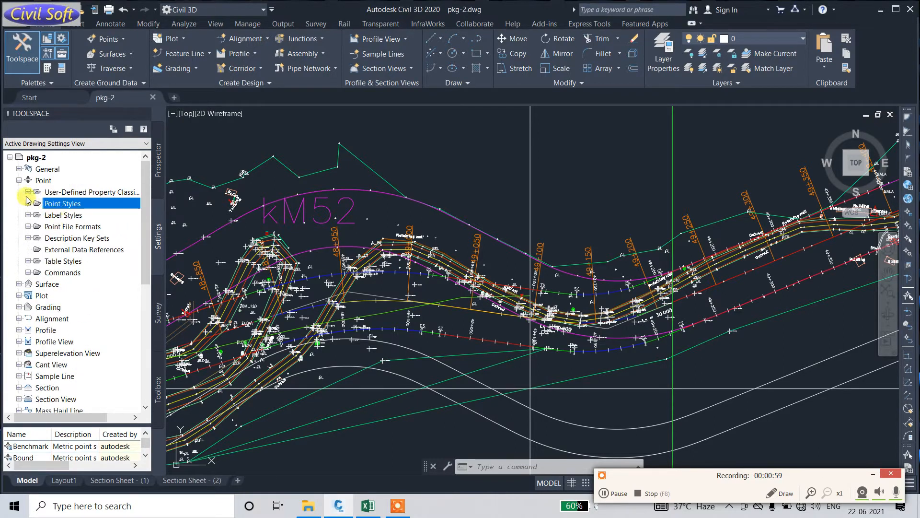
{"action": "left_click", "coordinate": [19, 180]}
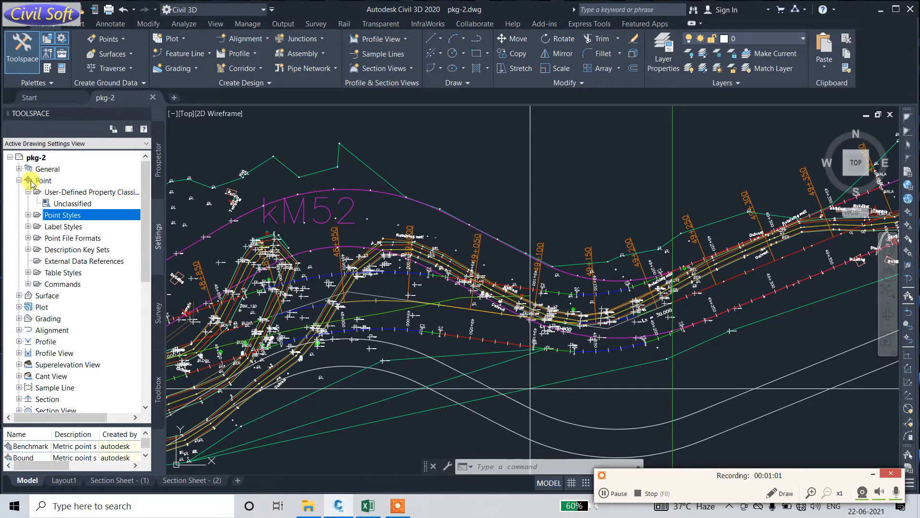
{"action": "right_click", "coordinate": [43, 180]}
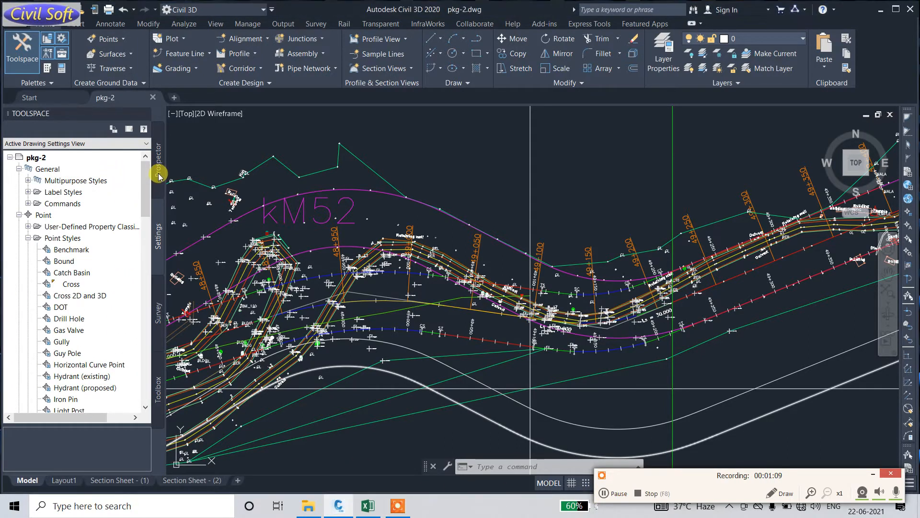
{"action": "mouse_move", "coordinate": [159, 179]}
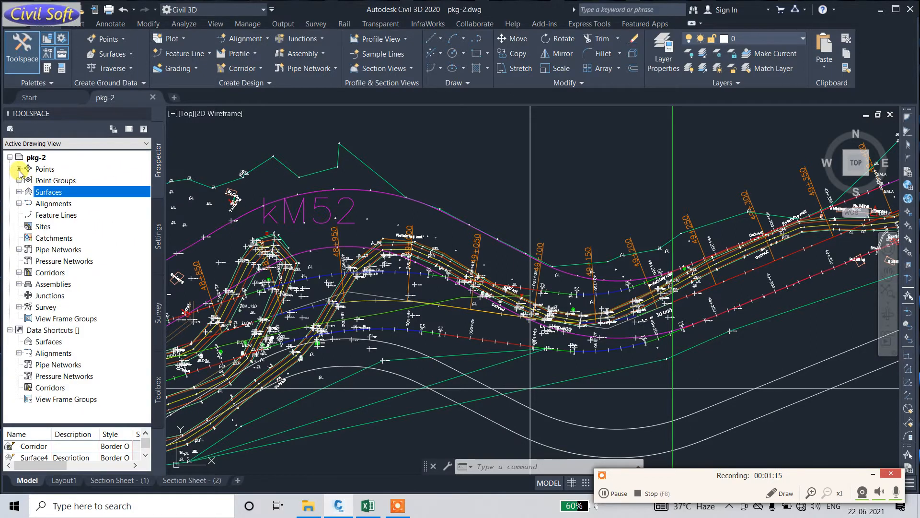
Step: Select Points in Prospector and scroll to the Easting, Northing and Point Level columns
{"action": "left_click", "coordinate": [44, 169]}
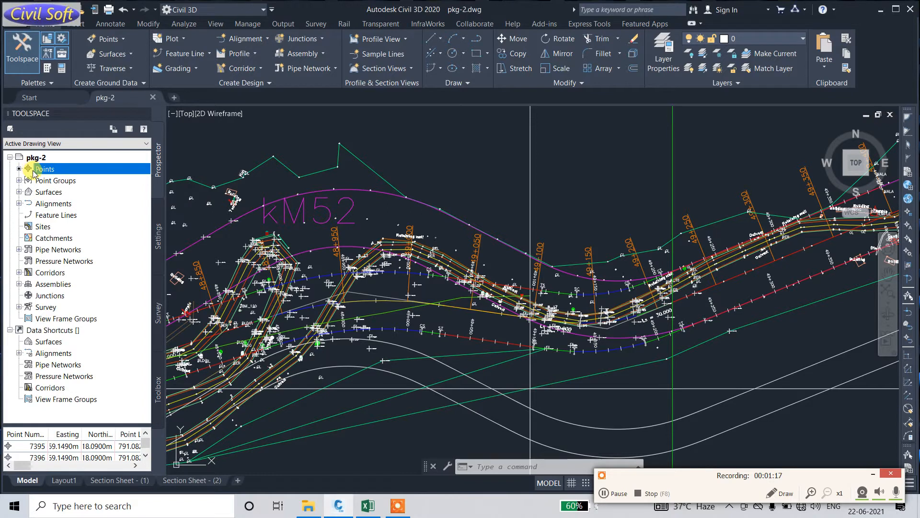
{"action": "mouse_move", "coordinate": [44, 169]}
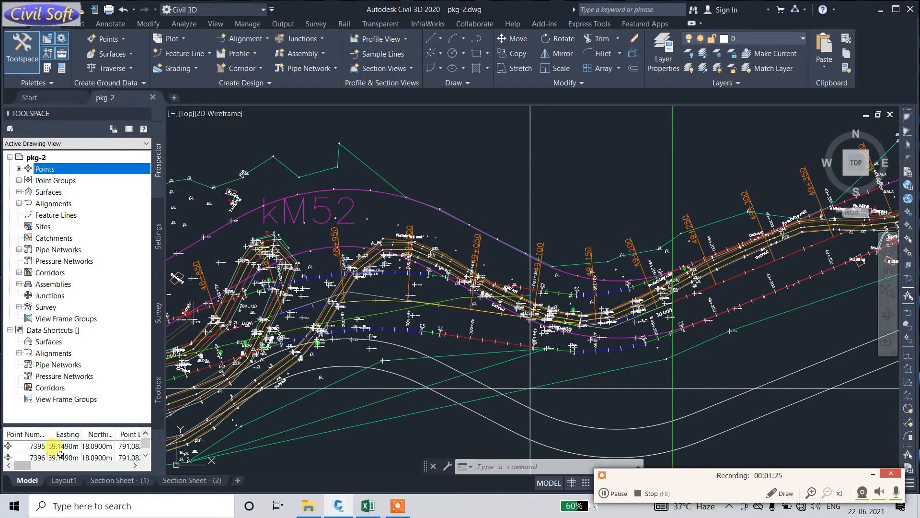
{"action": "left_click", "coordinate": [100, 446]}
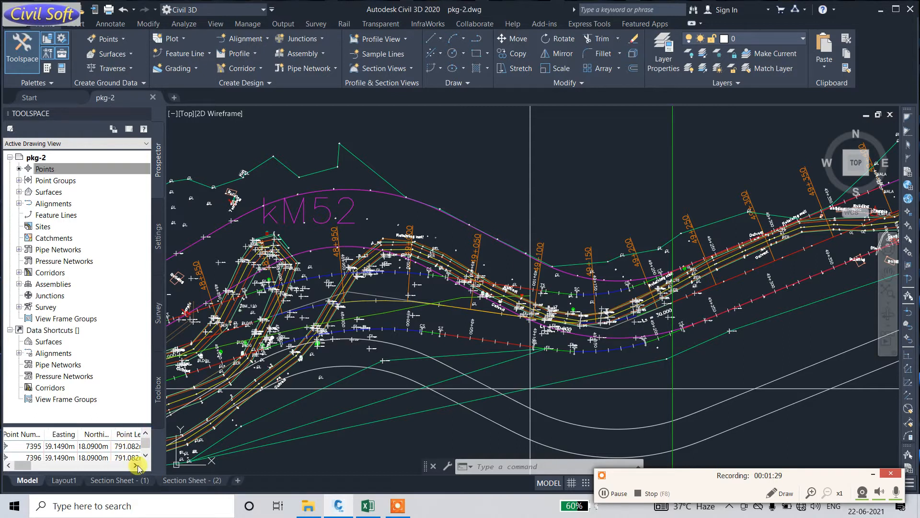
{"action": "scroll", "scroll_direction": "right", "scroll_amount": 3}
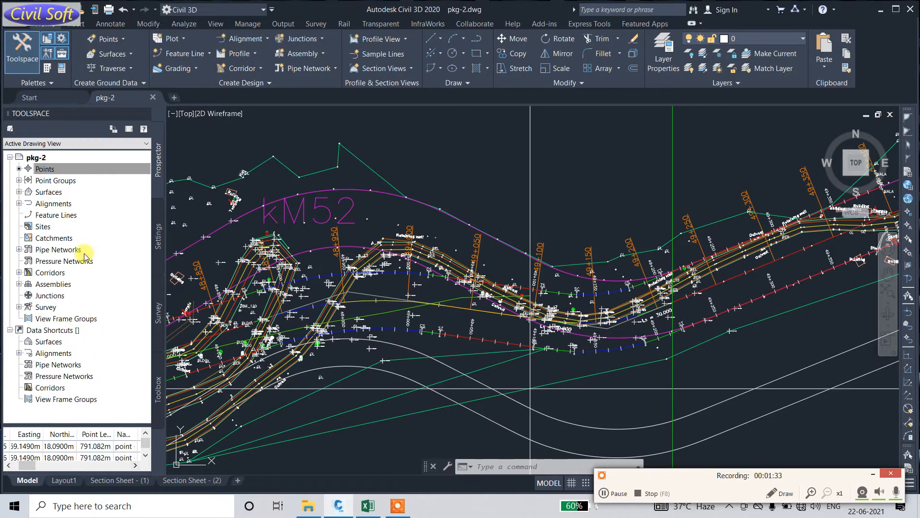
Step: Browse the Export Points format list, then cancel the dialog without exporting
{"action": "right_click", "coordinate": [44, 169]}
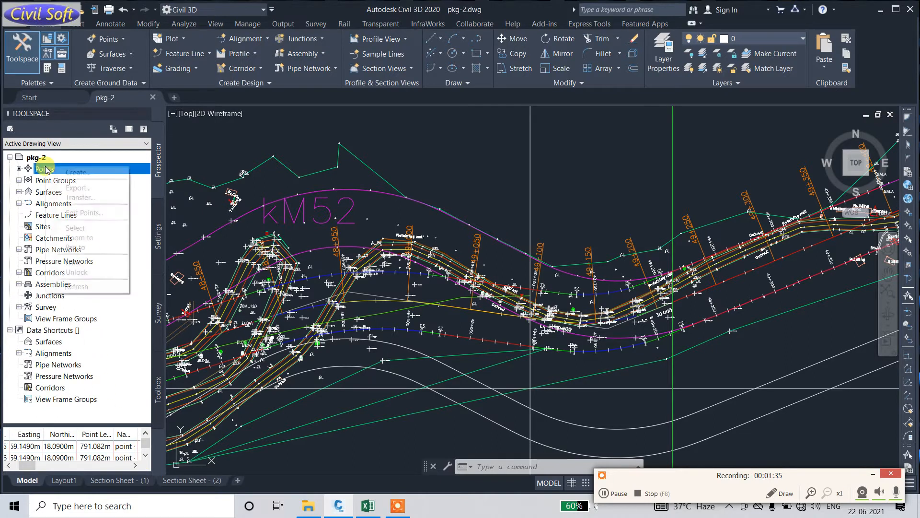
{"action": "mouse_move", "coordinate": [74, 247]}
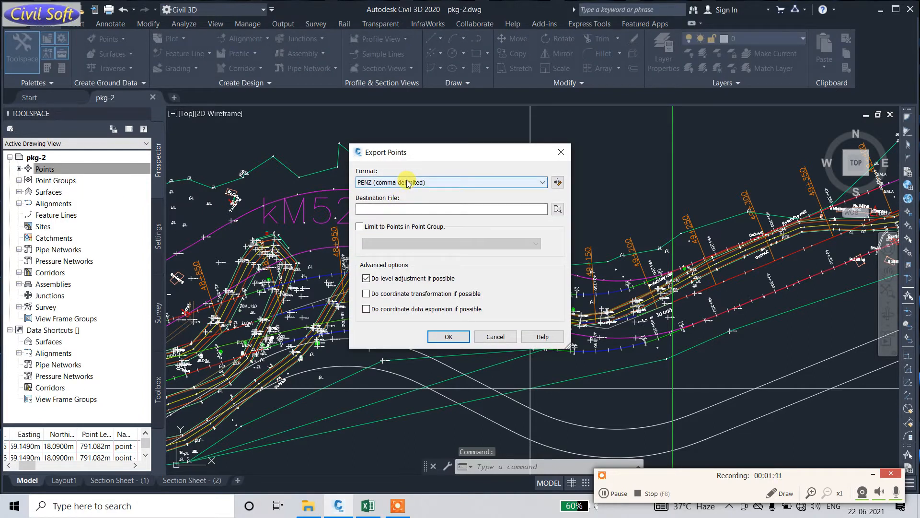
{"action": "left_click", "coordinate": [540, 182]}
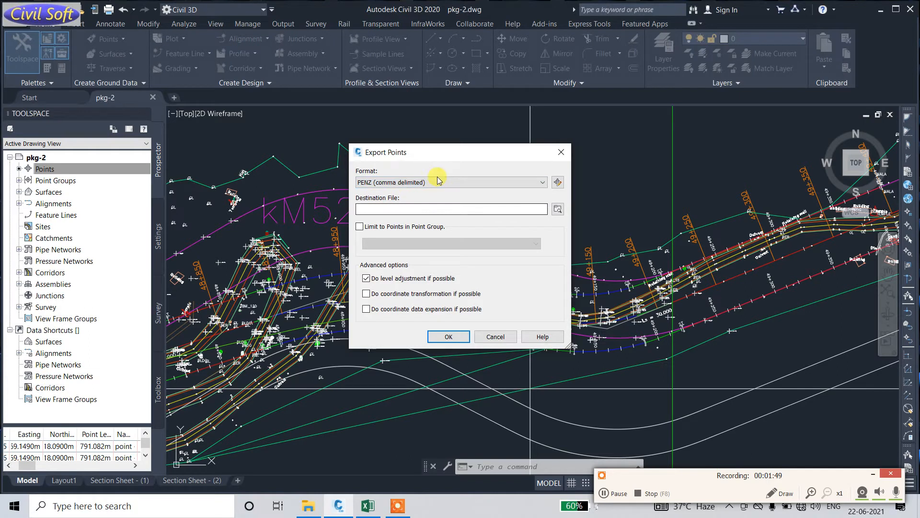
{"action": "left_click", "coordinate": [541, 182]}
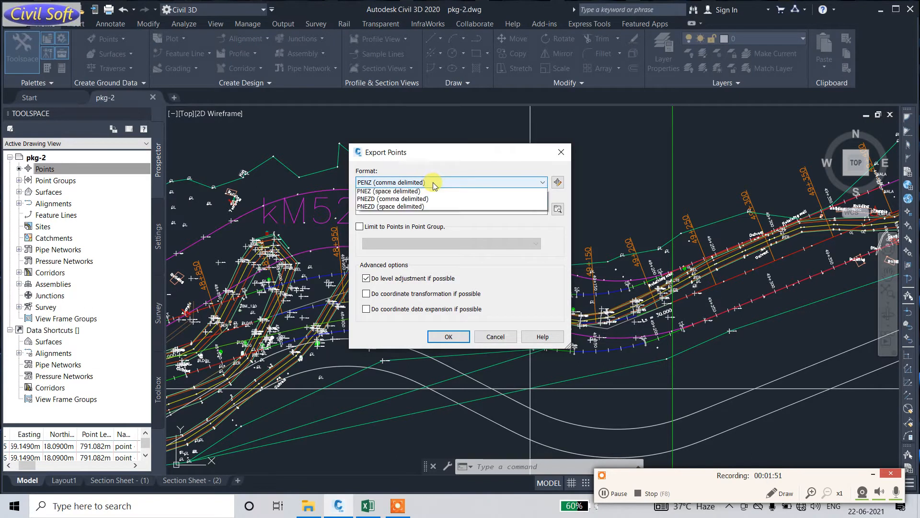
{"action": "left_click", "coordinate": [541, 183]}
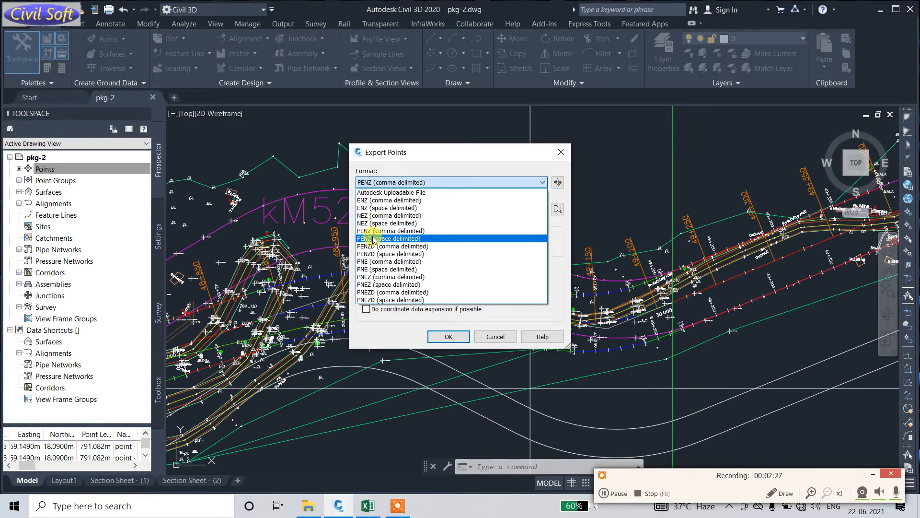
{"action": "left_click", "coordinate": [390, 238]}
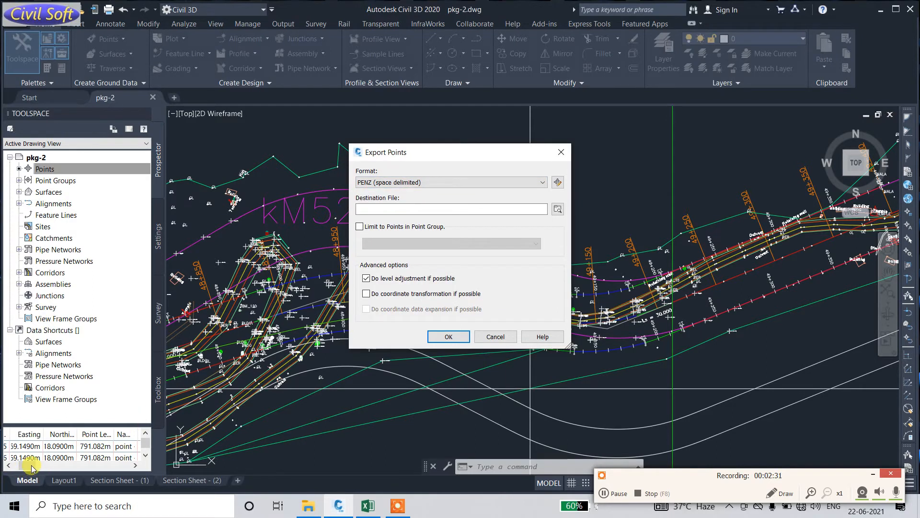
{"action": "mouse_move", "coordinate": [497, 326]}
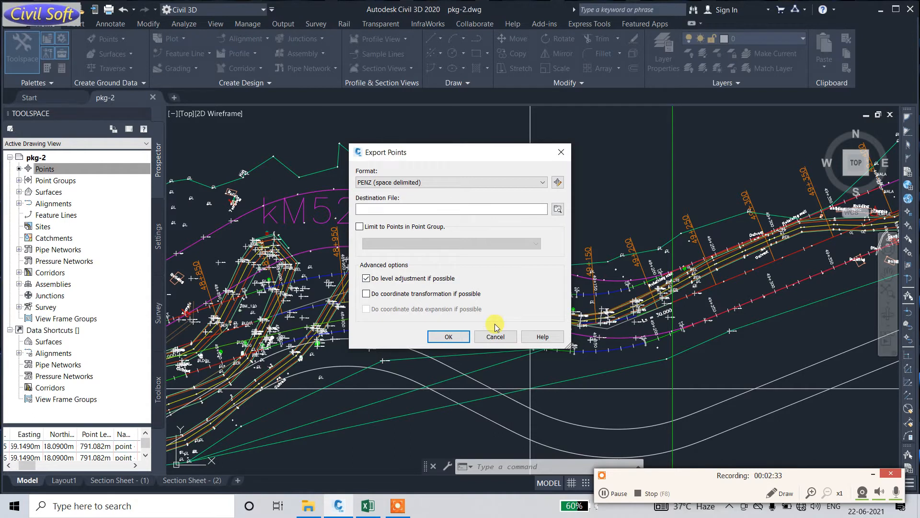
{"action": "left_click", "coordinate": [448, 337]}
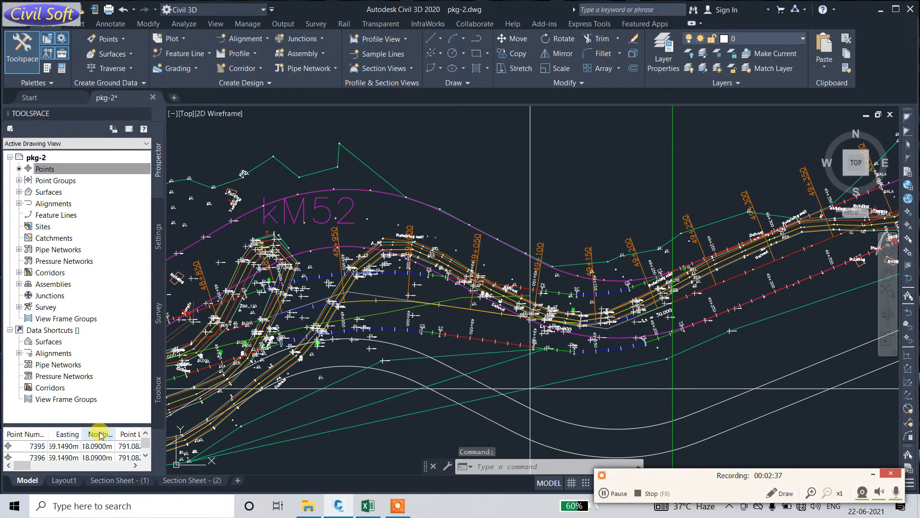
Step: Start exporting the drawing's points and browse to the Desktop folder
{"action": "right_click", "coordinate": [45, 168]}
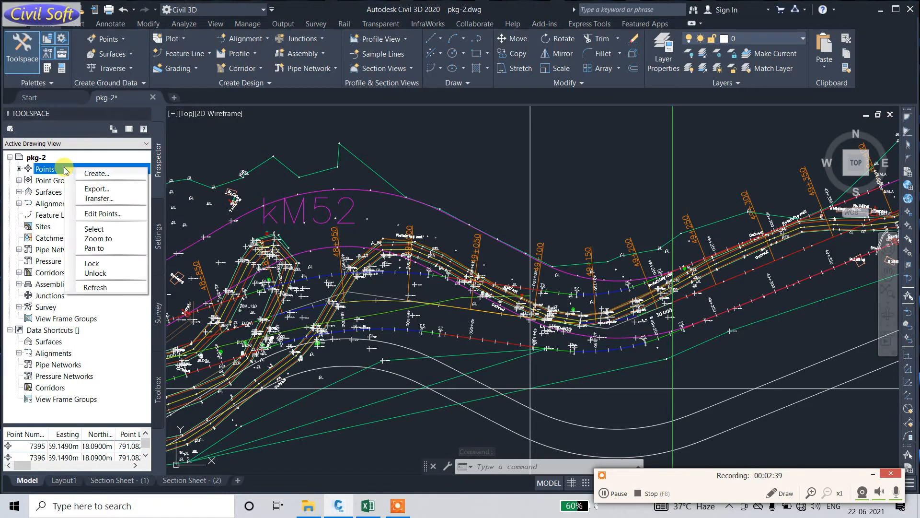
{"action": "left_click", "coordinate": [96, 188]}
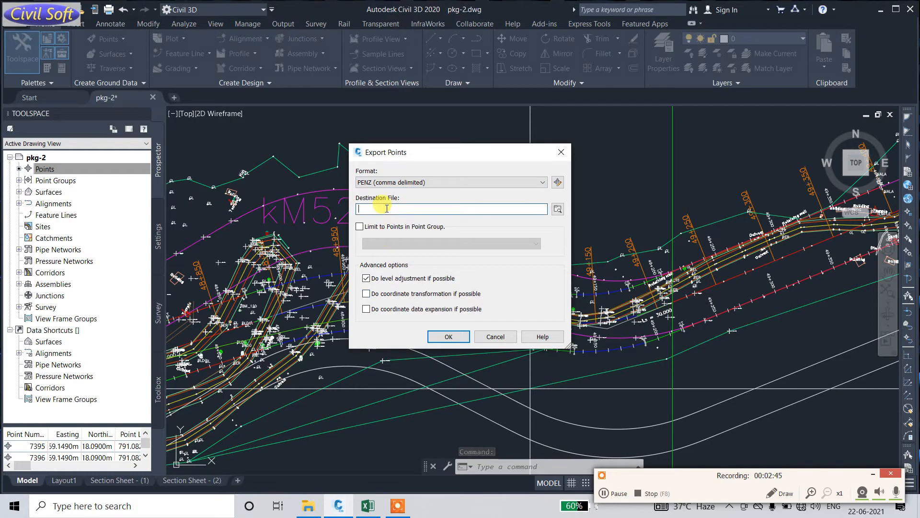
{"action": "left_click", "coordinate": [556, 209]}
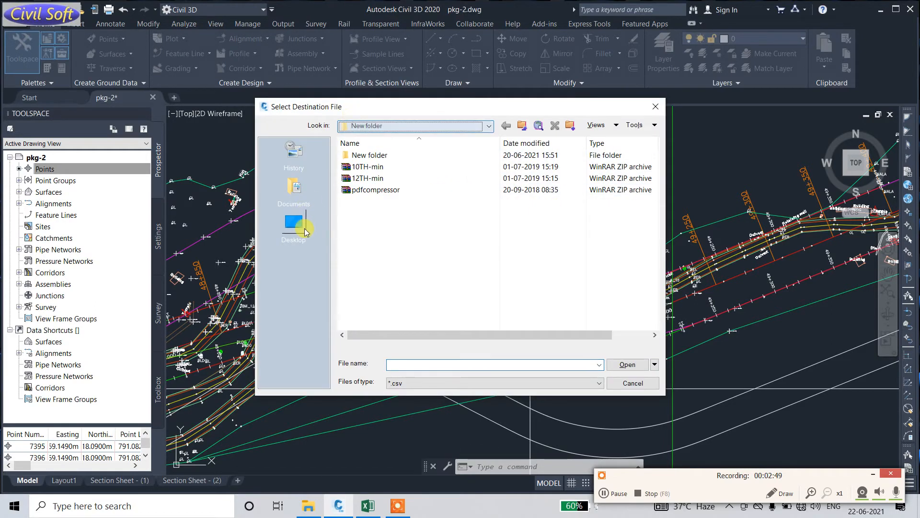
{"action": "left_click", "coordinate": [294, 226]}
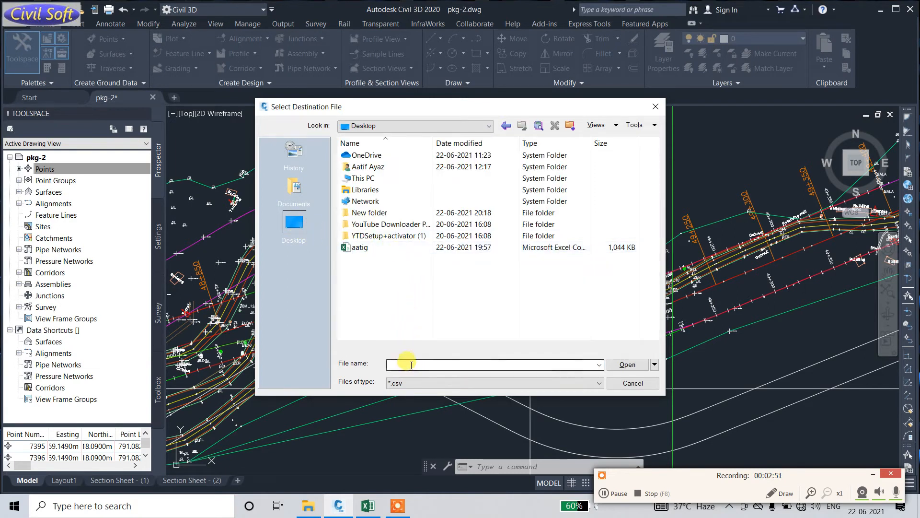
Step: Name the file point with the .csv type and export the points
{"action": "type", "text": "aatig.csv"}
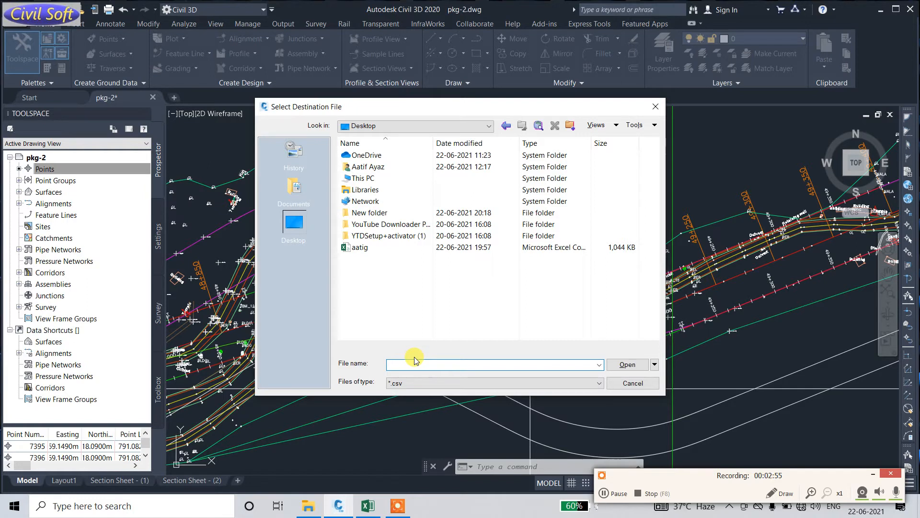
{"action": "type", "text": "point"}
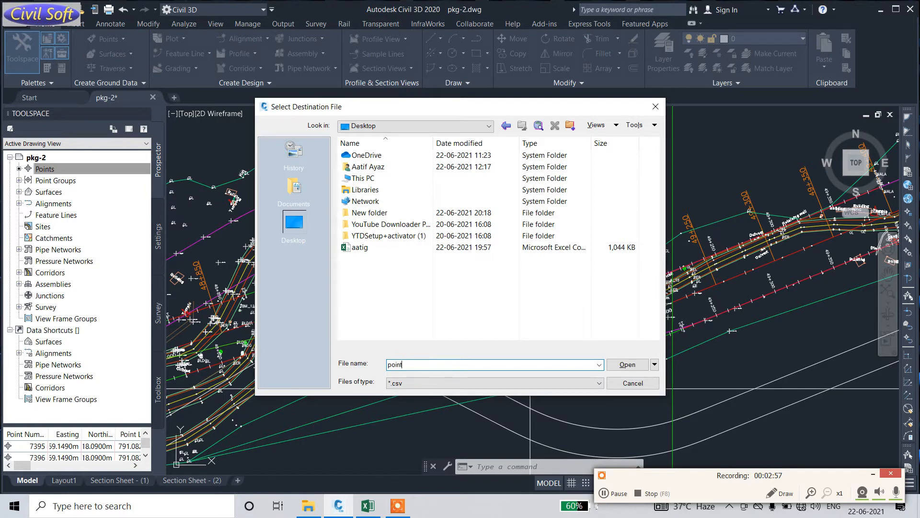
{"action": "left_click", "coordinate": [598, 383]}
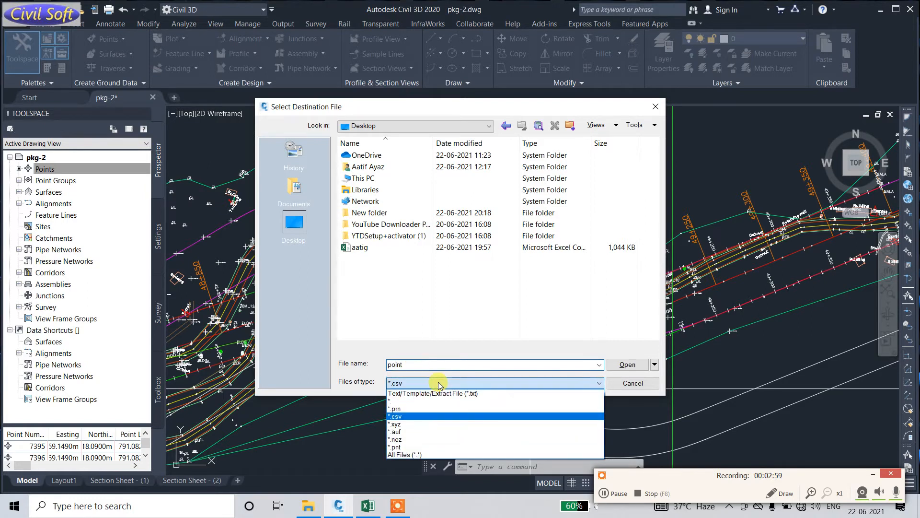
{"action": "mouse_move", "coordinate": [414, 393]}
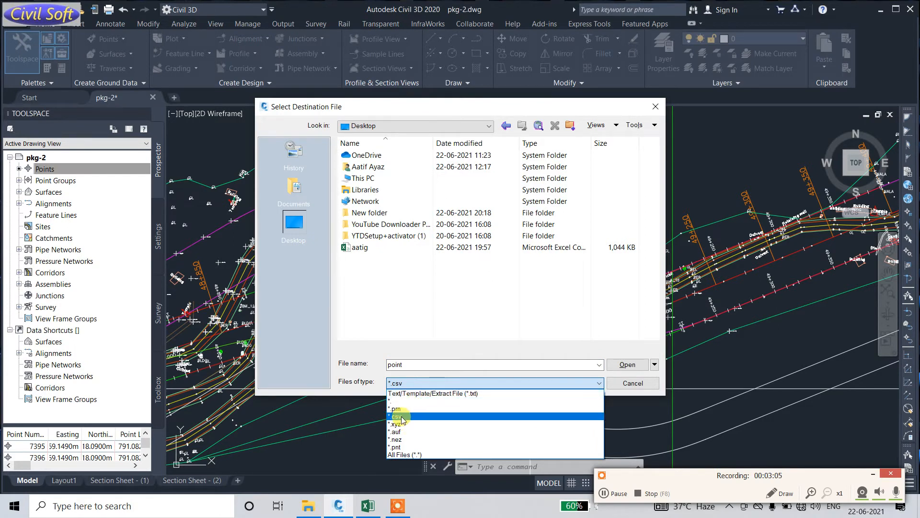
{"action": "left_click", "coordinate": [627, 363]}
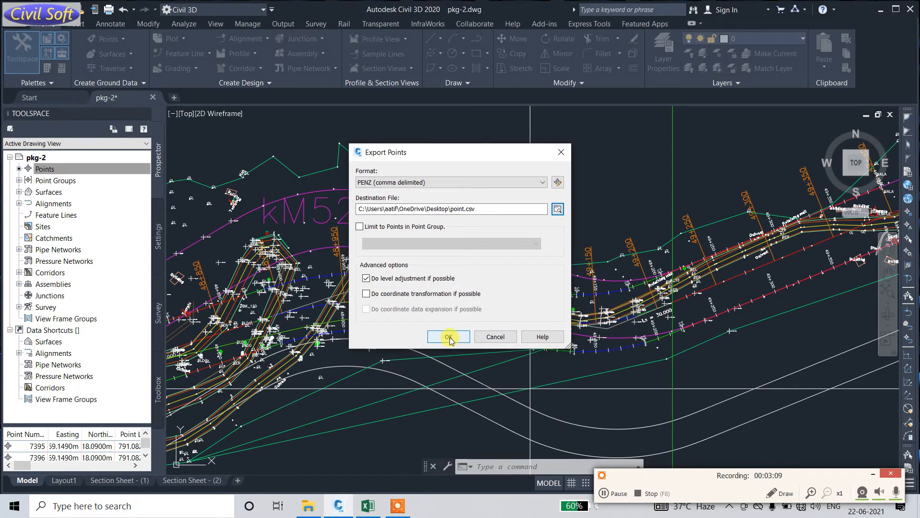
{"action": "left_click", "coordinate": [449, 337]}
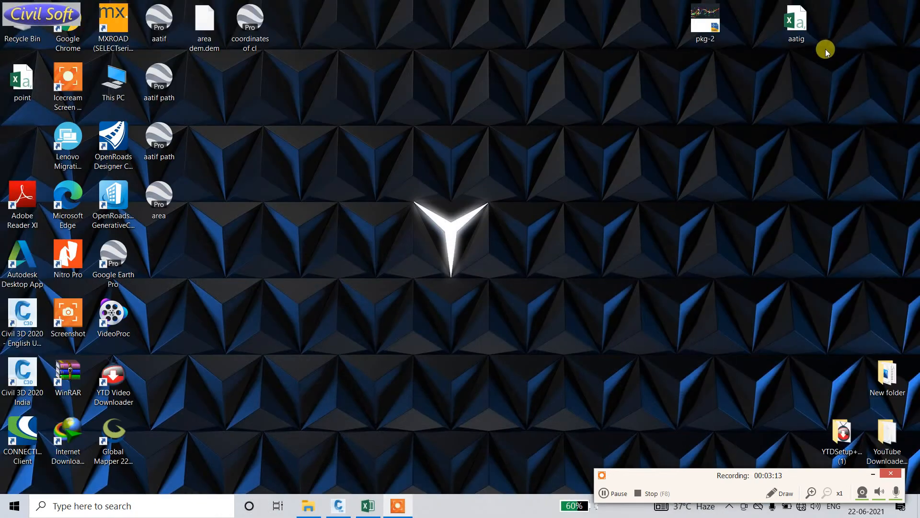
{"action": "mouse_move", "coordinate": [234, 263]}
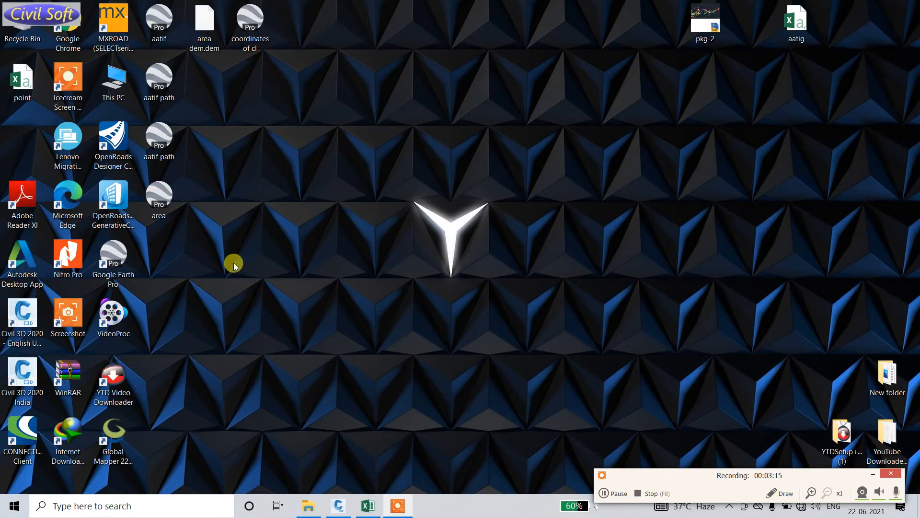
{"action": "mouse_move", "coordinate": [240, 439]}
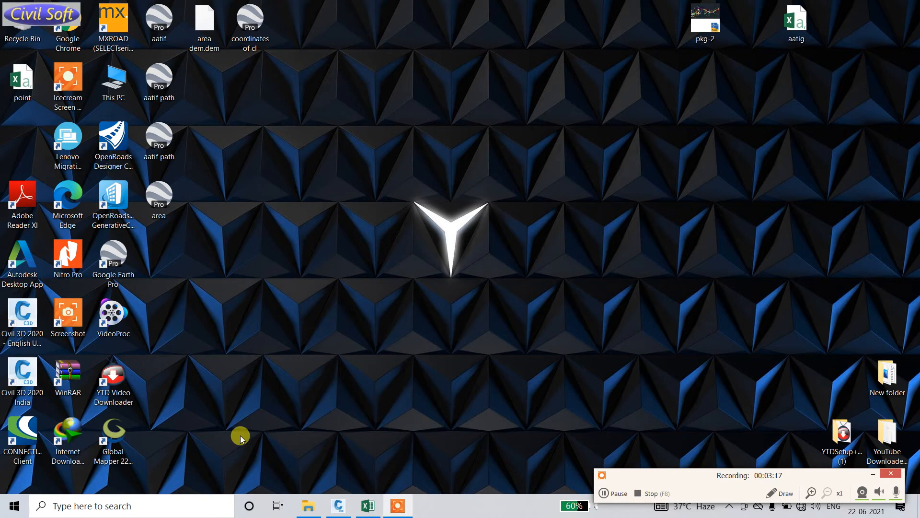
Step: Open point.csv from the desktop in Excel
{"action": "left_click", "coordinate": [22, 81]}
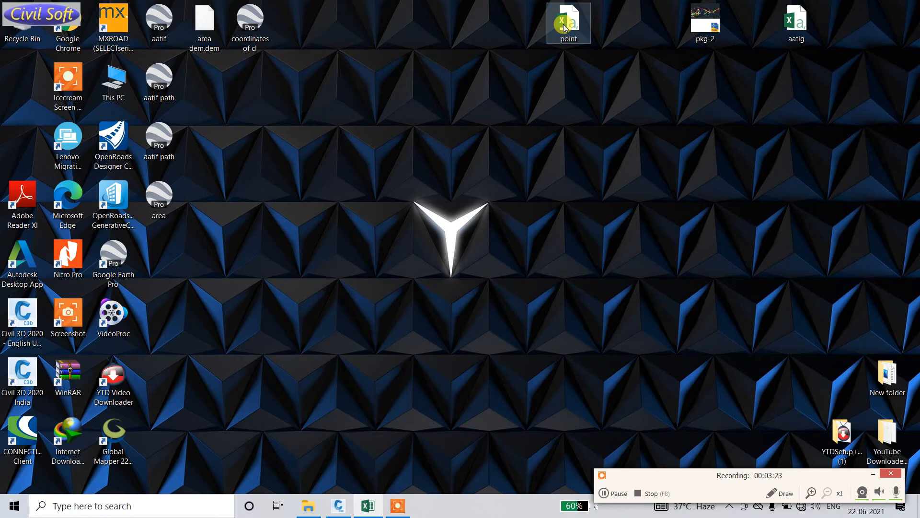
{"action": "double_click", "coordinate": [567, 22]}
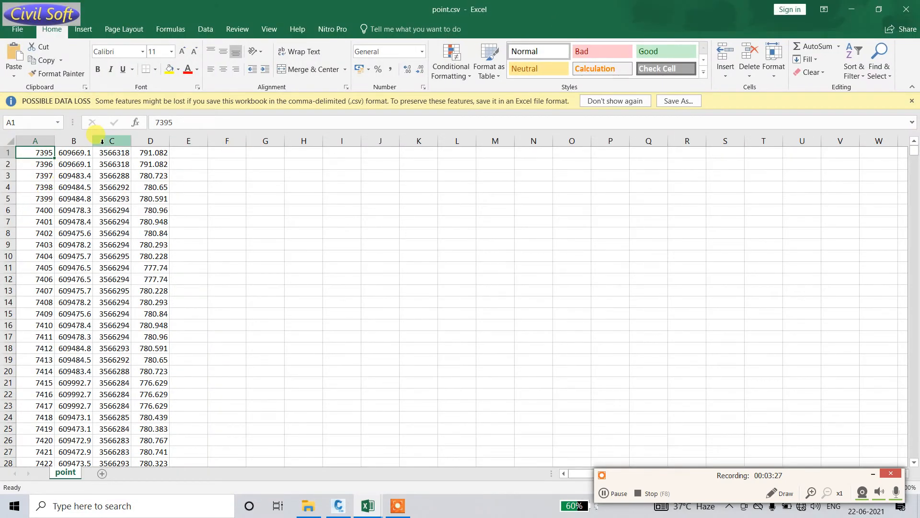
{"action": "left_click", "coordinate": [110, 140]}
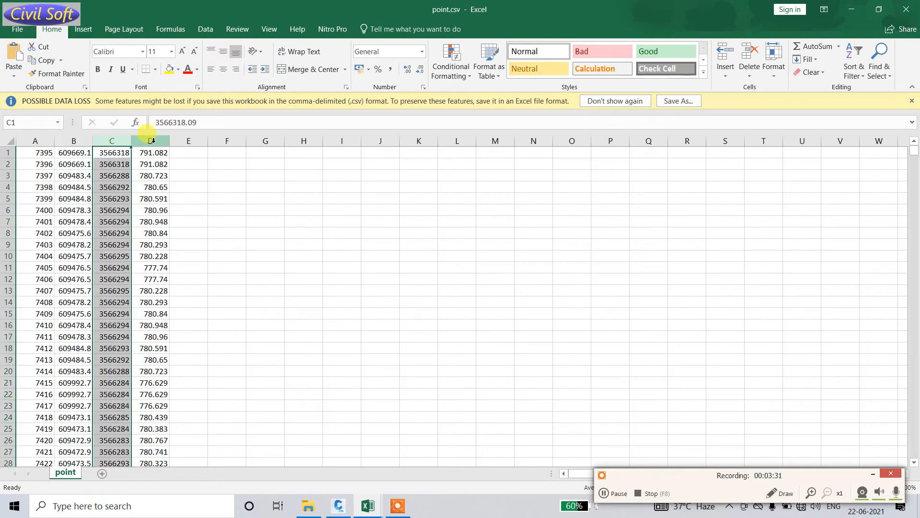
{"action": "left_click", "coordinate": [150, 153]}
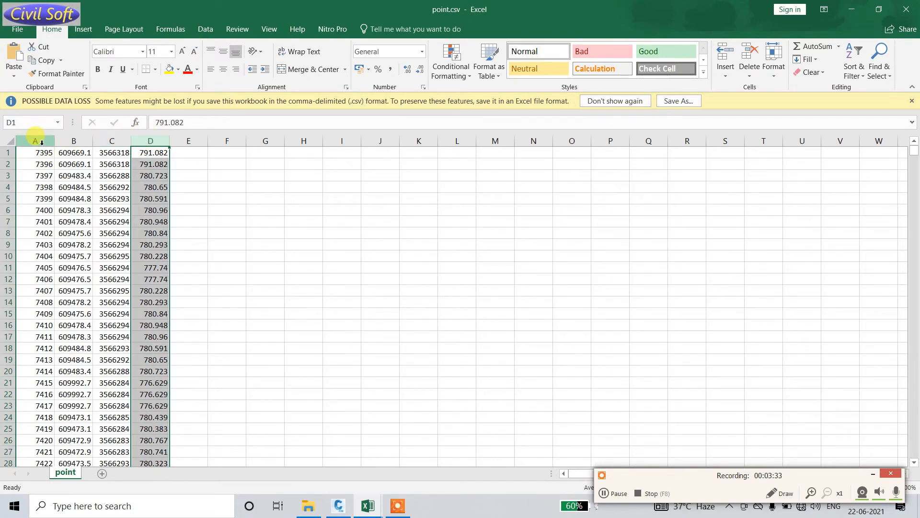
{"action": "left_click", "coordinate": [34, 152]}
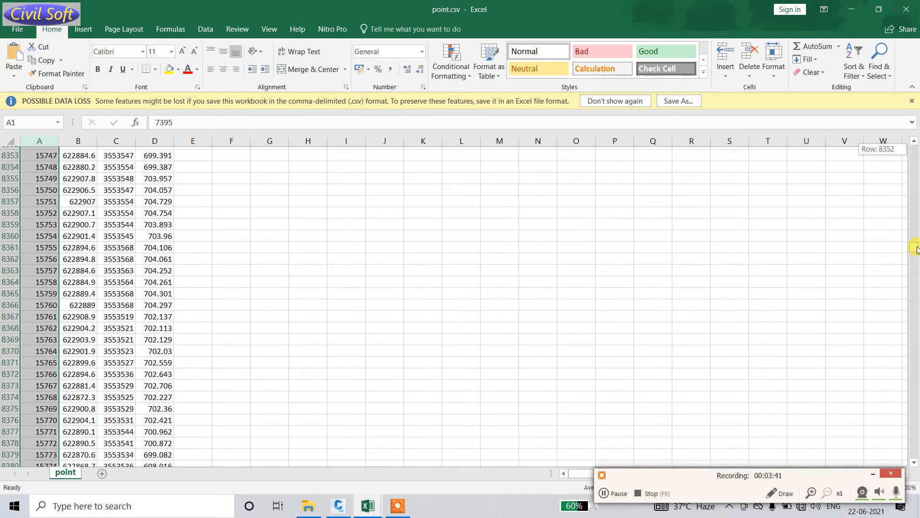
{"action": "scroll", "scroll_direction": "down", "scroll_amount": 3}
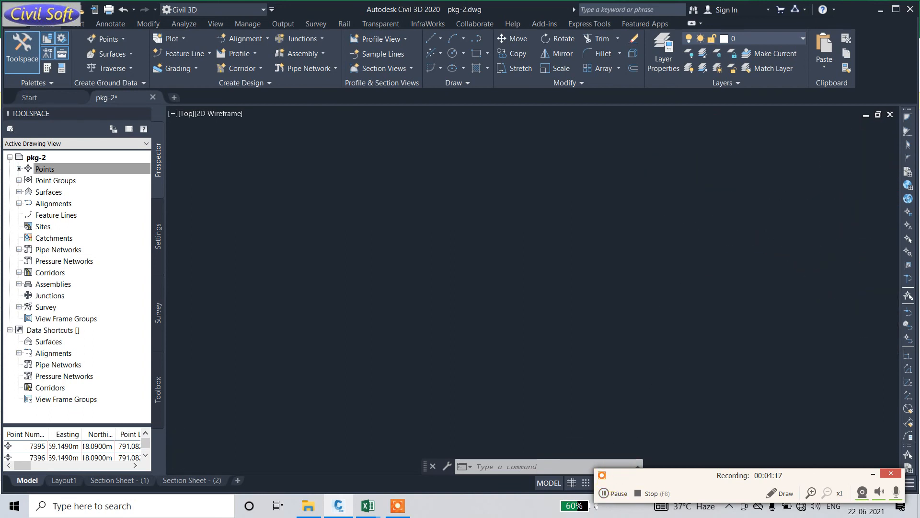
{"action": "mouse_move", "coordinate": [366, 505]}
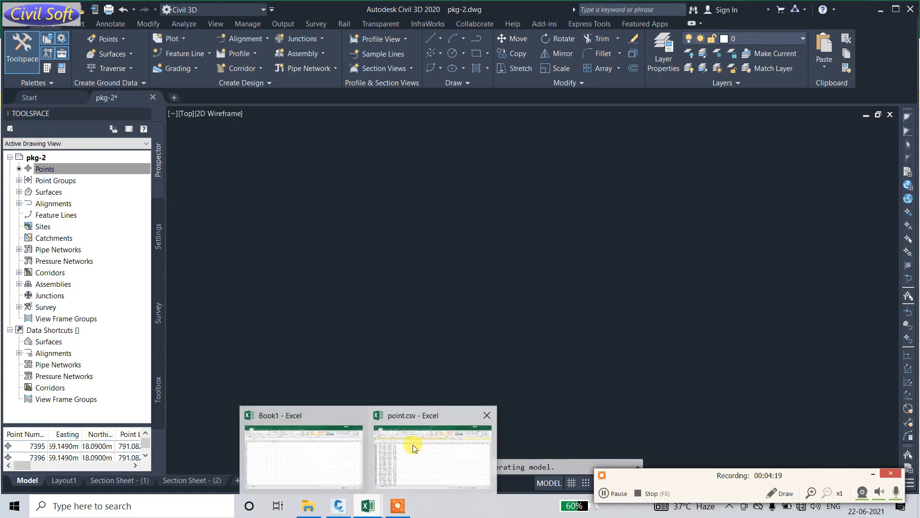